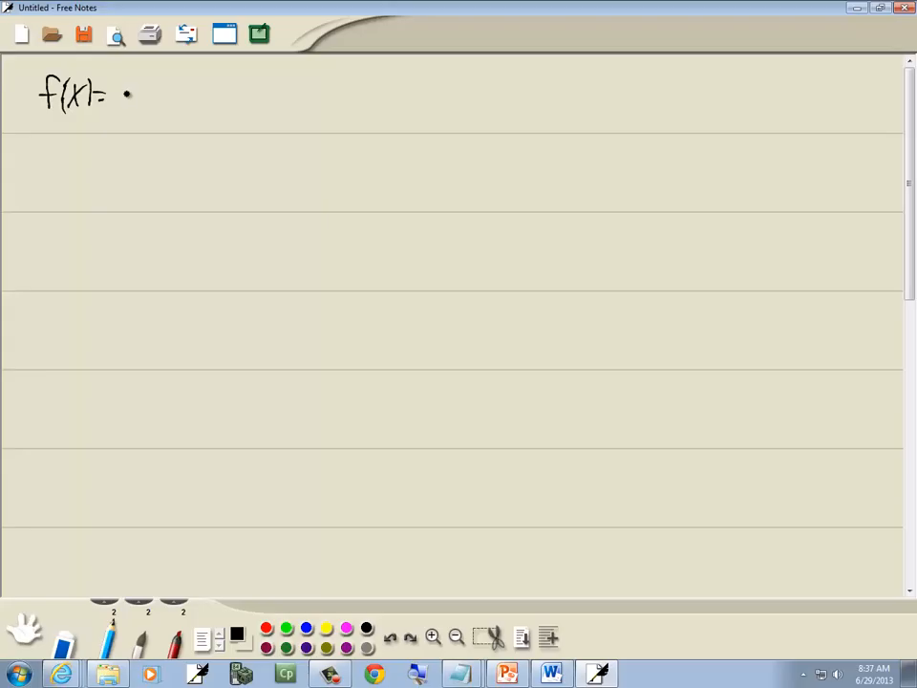
- Handwrite f(x)=√x and g(x)=3x−1 side by side on the top line
drag(114, 100, 153, 86)
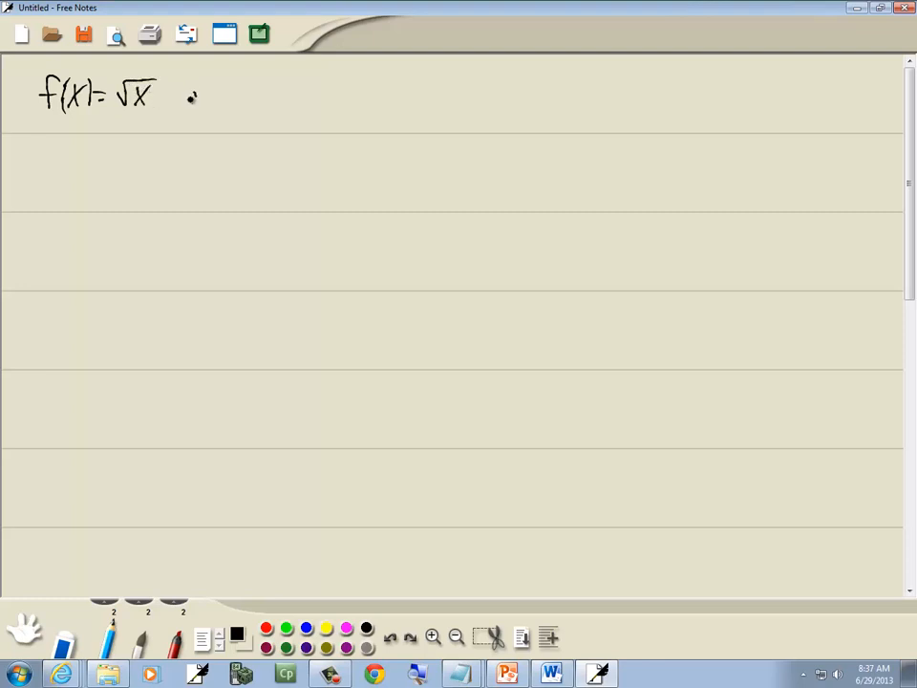
drag(181, 101, 253, 91)
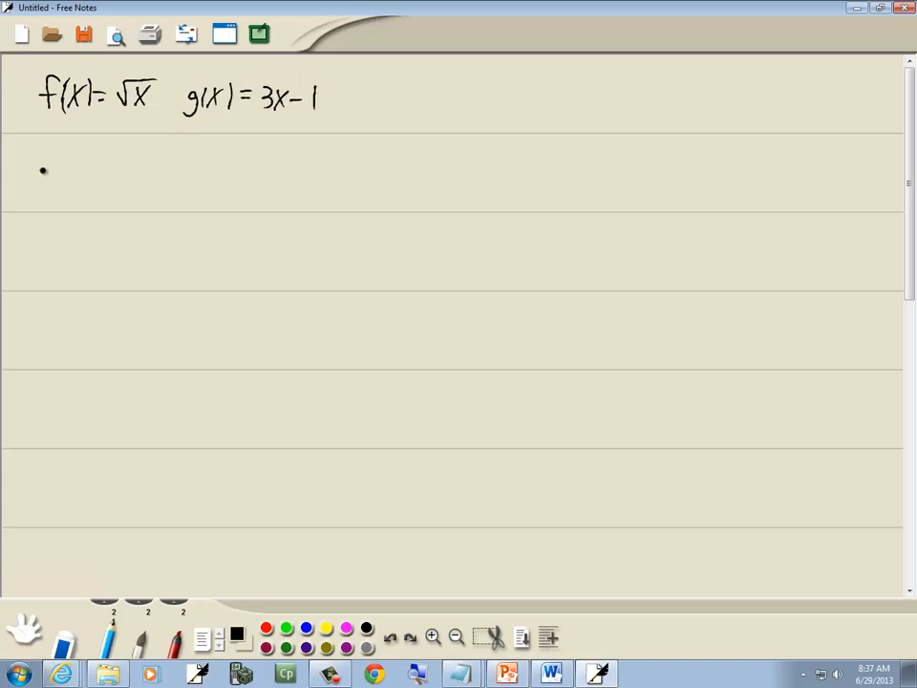
- Write f∘g = f(g) on the second line, then = √( ) below it
drag(34, 172, 106, 172)
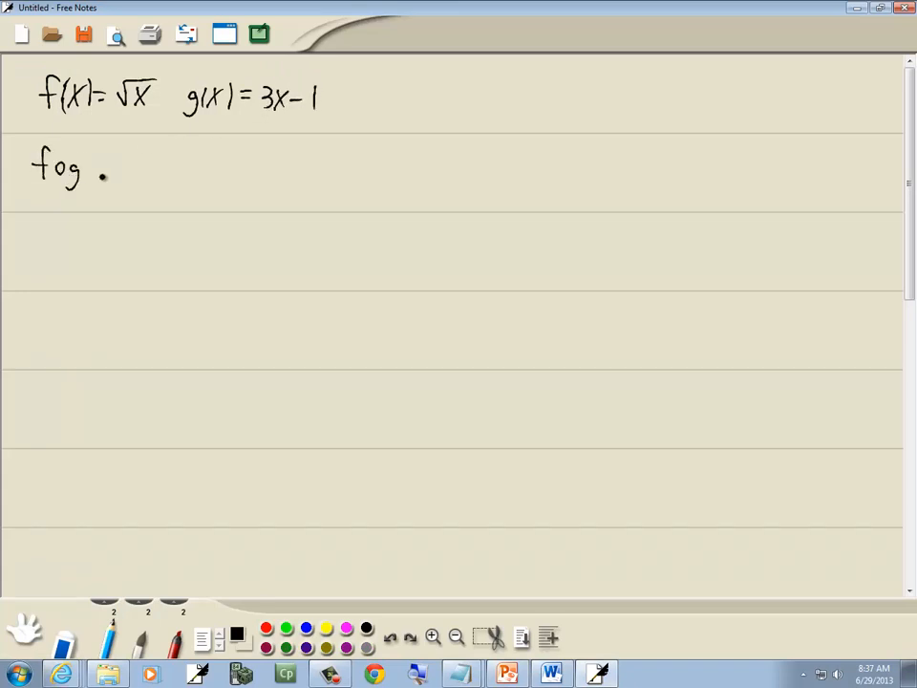
drag(105, 168, 176, 167)
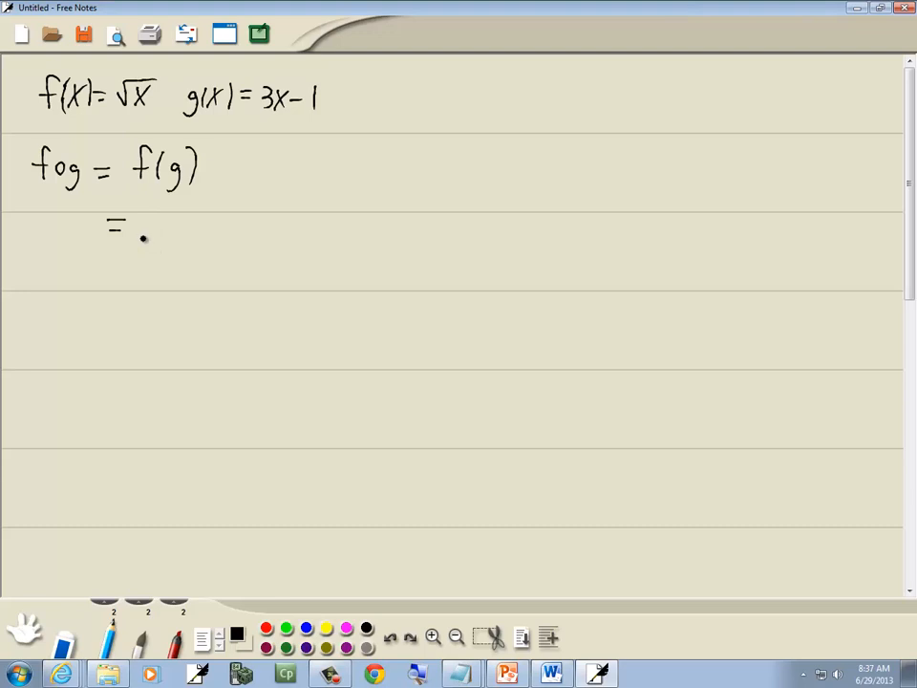
drag(138, 243, 277, 208)
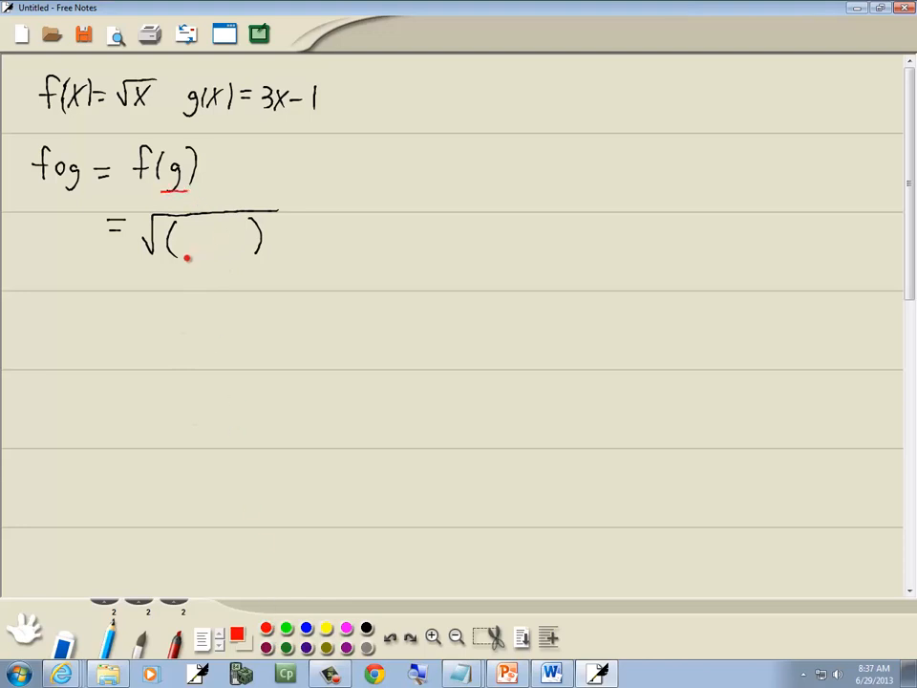
- Write 3x−1 in red inside the root, then write = √(3x−1) on the next line
drag(177, 258, 263, 250)
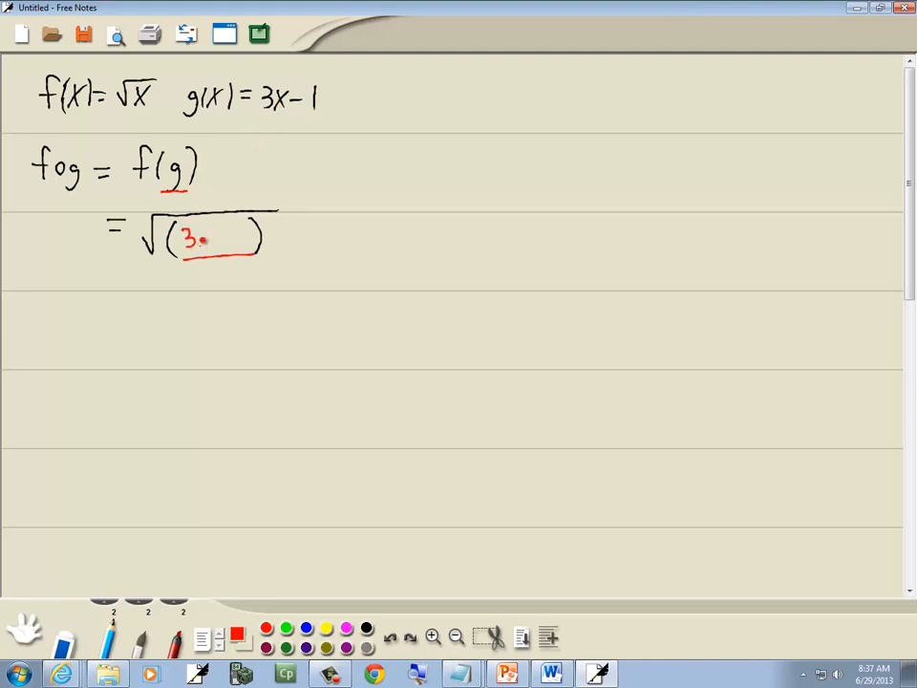
drag(212, 237, 249, 239)
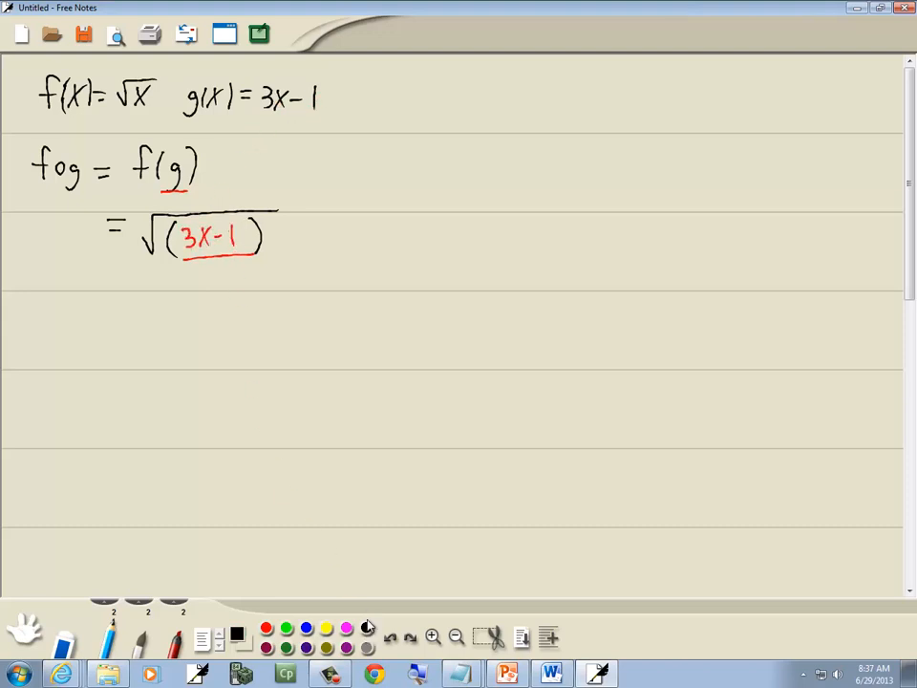
drag(144, 325, 238, 305)
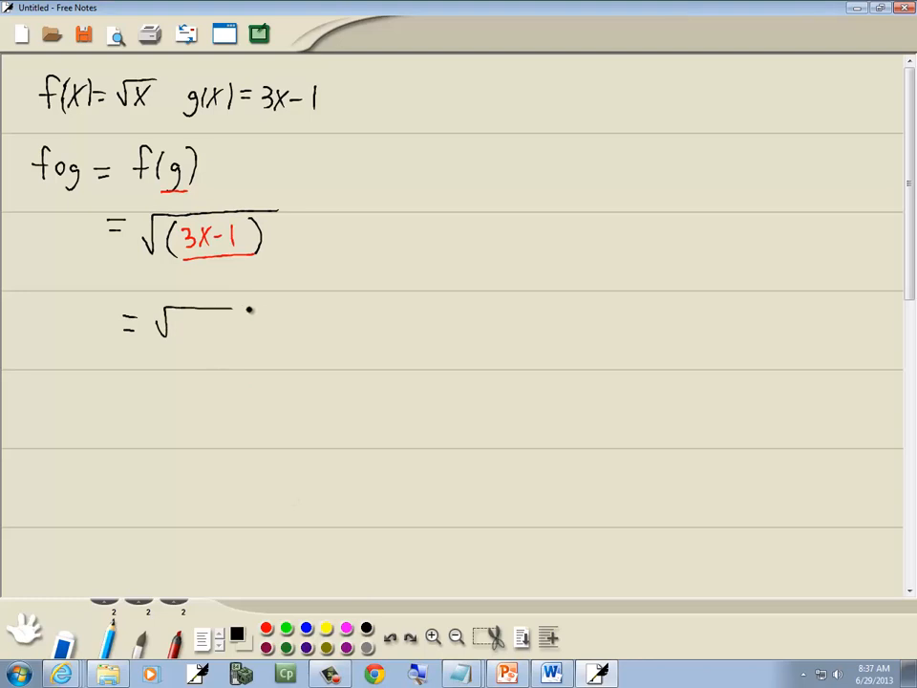
drag(177, 325, 244, 330)
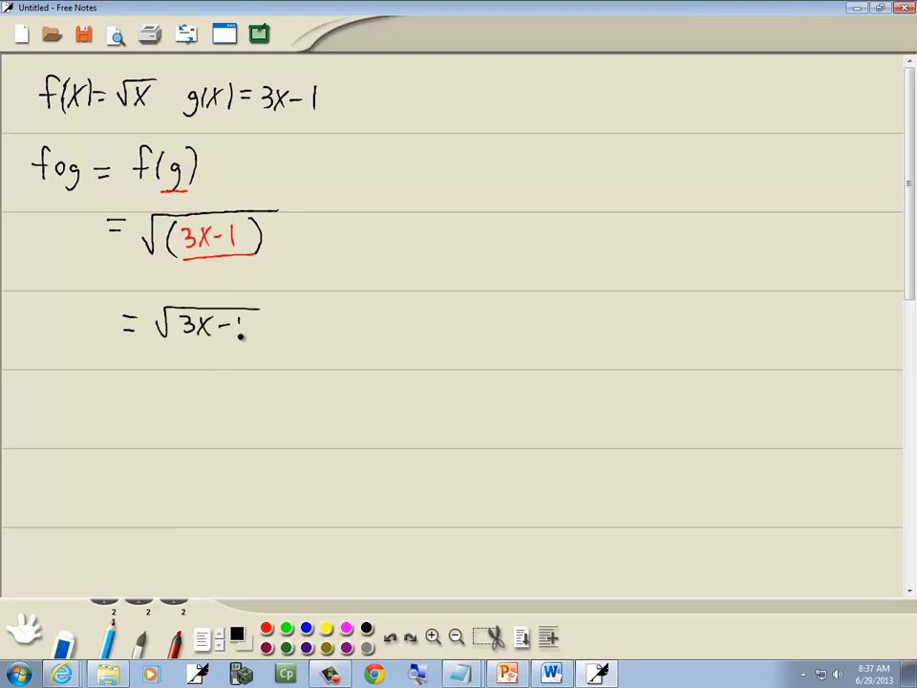